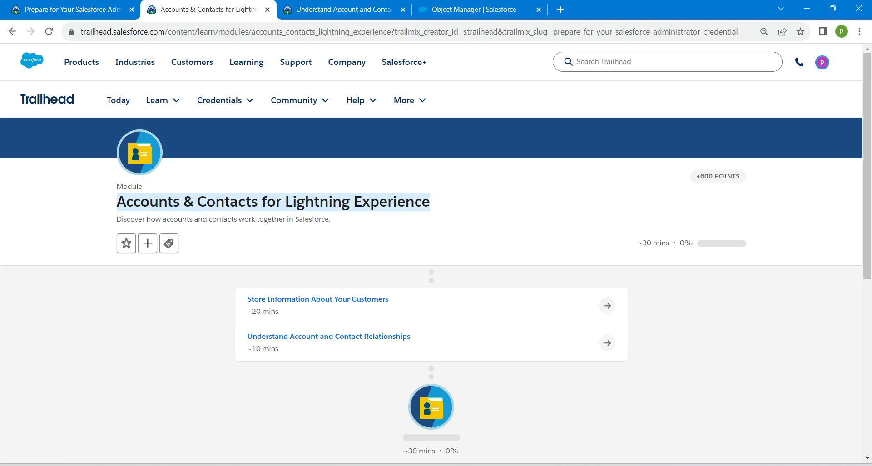
Scroll through the Prepare for Your Salesforce Administrator trailmix's completed items
{"action": "left_click", "coordinate": [67, 10]}
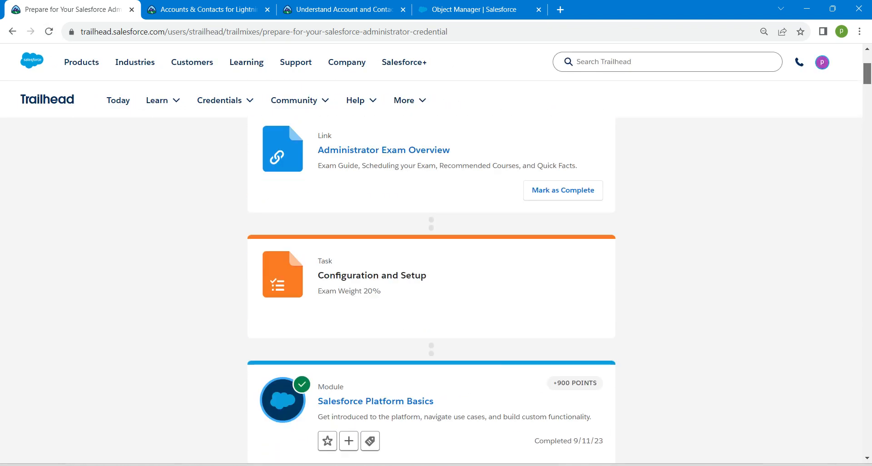
{"action": "scroll", "scroll_direction": "down", "scroll_amount": 3}
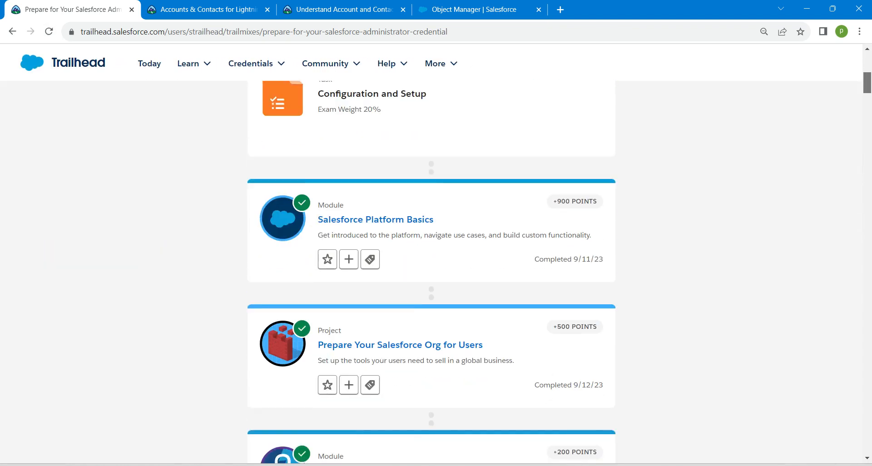
{"action": "scroll", "scroll_direction": "down", "scroll_amount": 3}
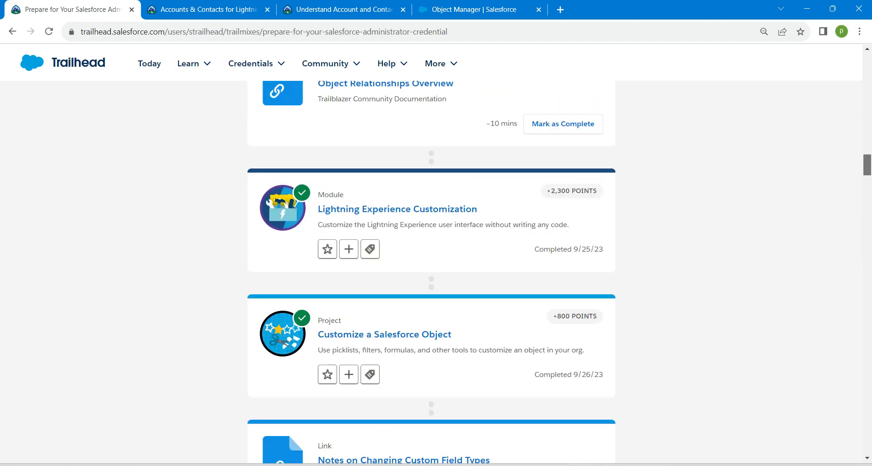
{"action": "left_click", "coordinate": [206, 10]}
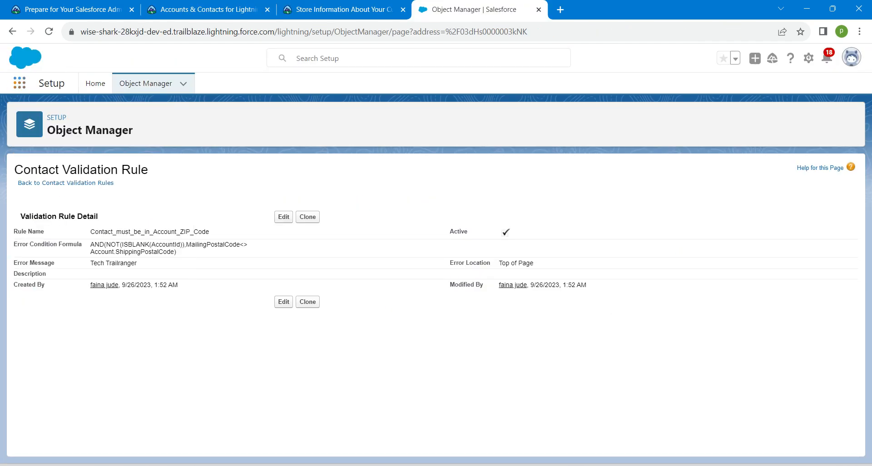
Switch to the Sales app via the App Launcher and show the Contacts list
{"action": "left_click", "coordinate": [19, 82]}
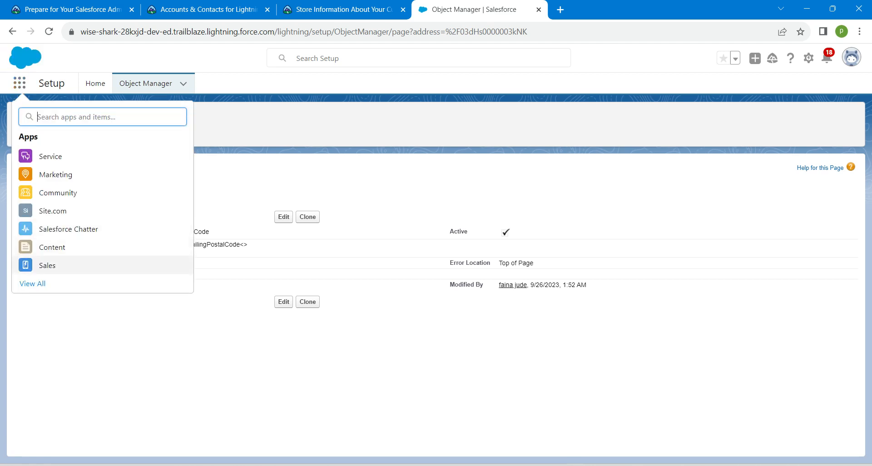
{"action": "left_click", "coordinate": [47, 265]}
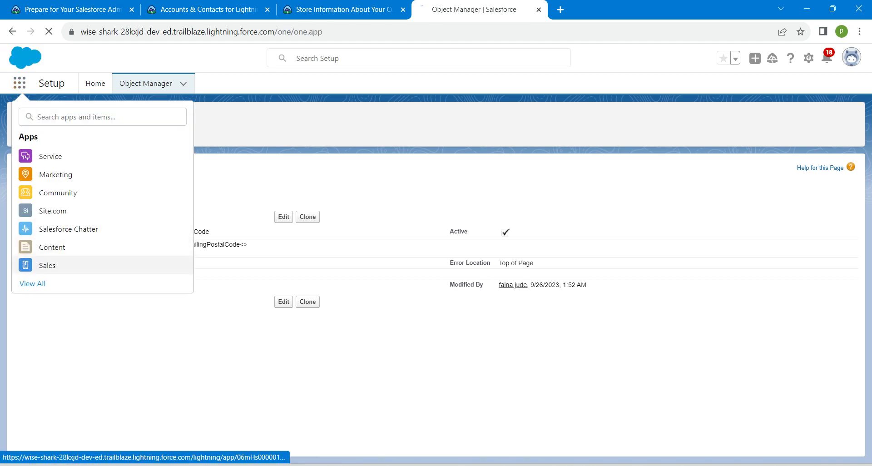
{"action": "left_click", "coordinate": [48, 265]}
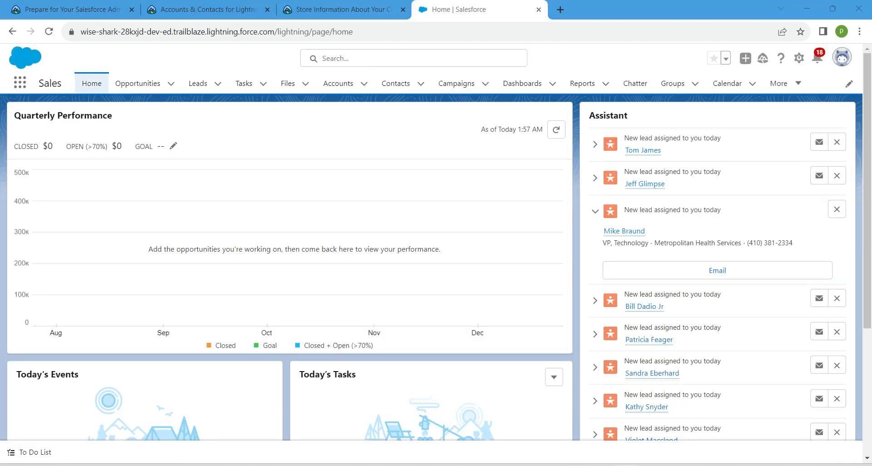
{"action": "left_click", "coordinate": [396, 83]}
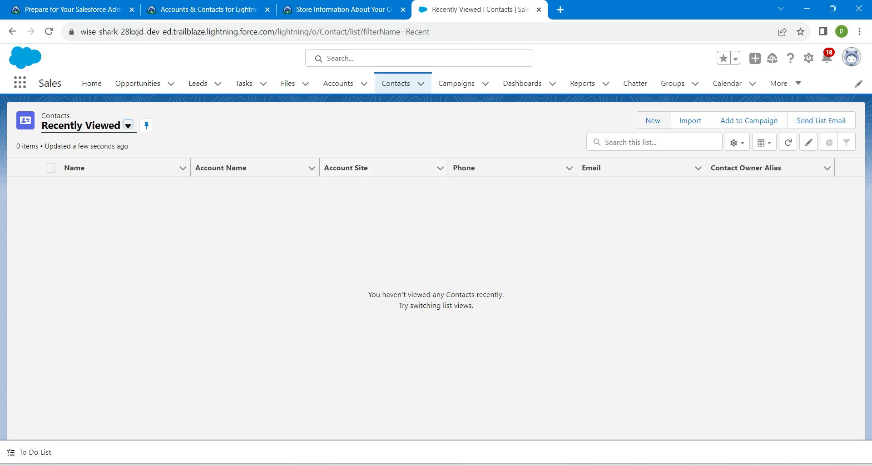
Start a new contact, search 'get' in Account Name, and choose + New Account
{"action": "left_click", "coordinate": [652, 120]}
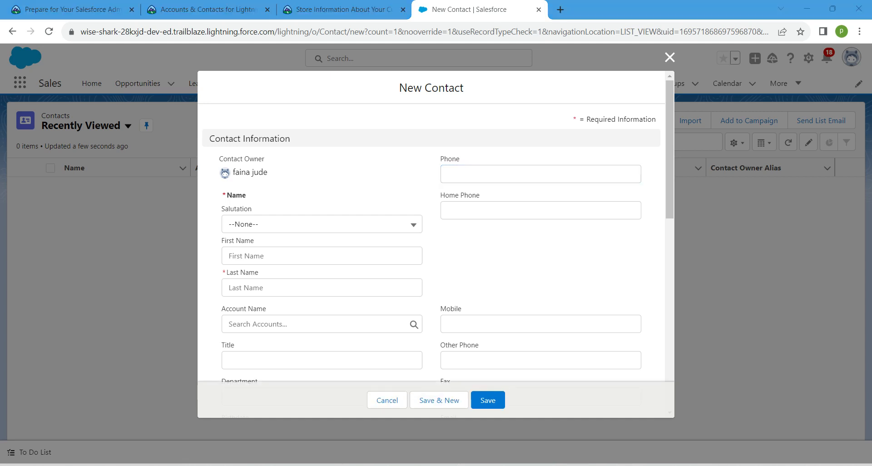
{"action": "left_click", "coordinate": [322, 324]}
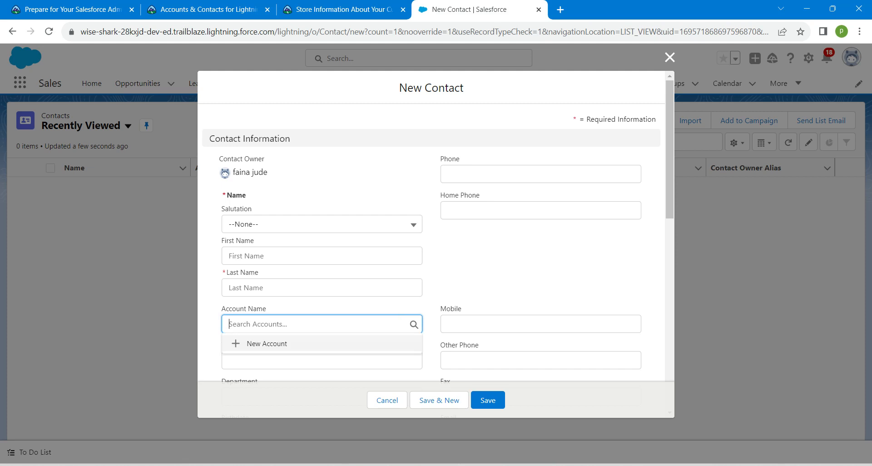
{"action": "type", "text": "get"}
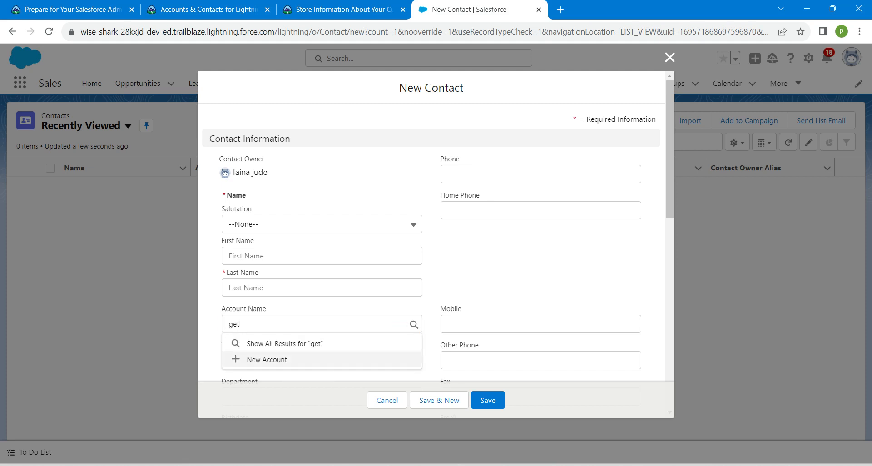
{"action": "left_click", "coordinate": [264, 360]}
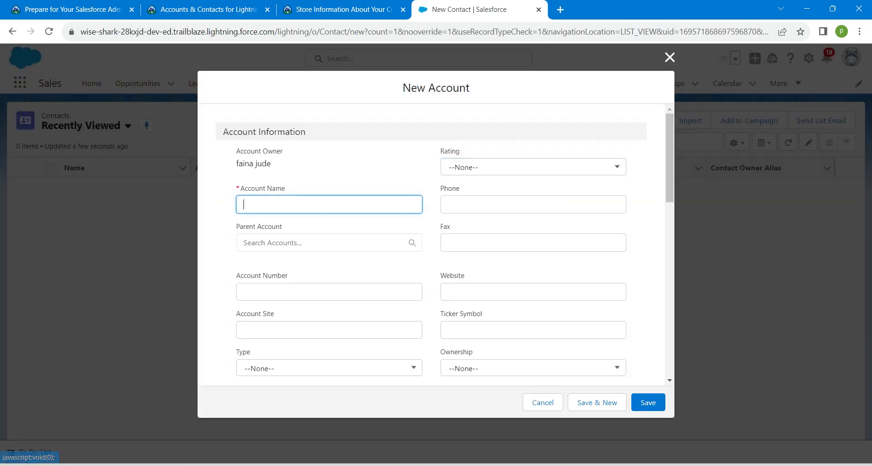
Save a new account named 'Get Cloudy' for the contact
{"action": "type", "text": "Get C"}
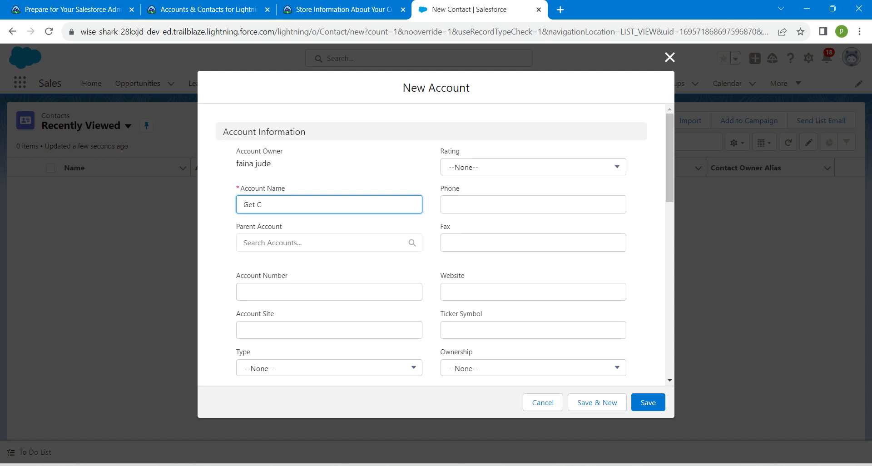
{"action": "type", "text": "loudy"}
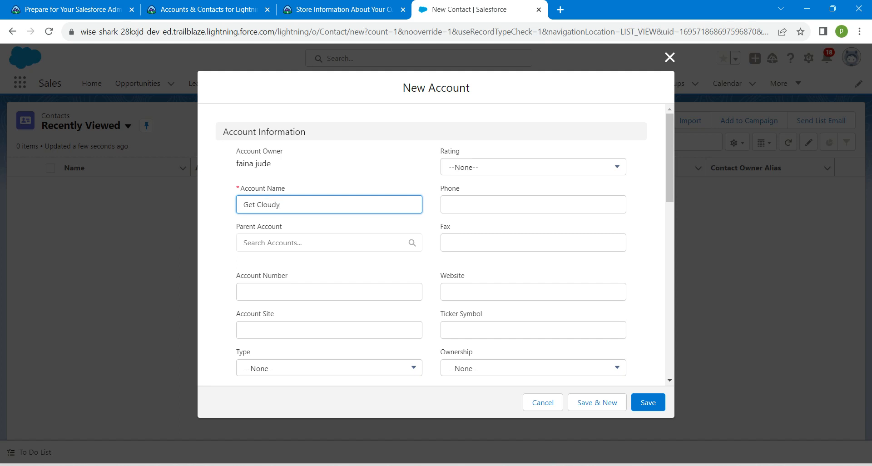
{"action": "left_click", "coordinate": [648, 402]}
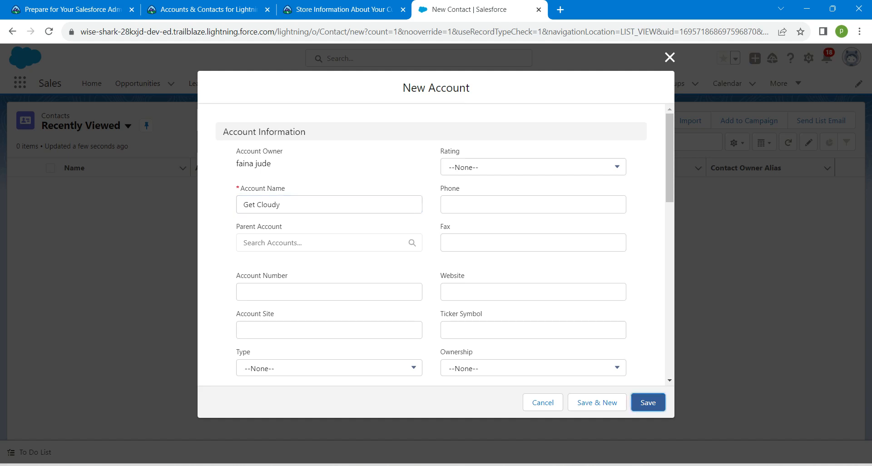
{"action": "left_click", "coordinate": [648, 402]}
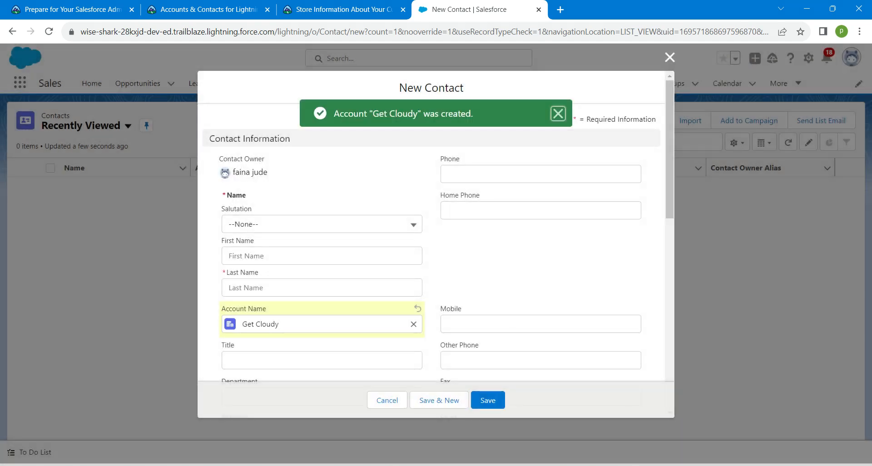
{"action": "left_click", "coordinate": [339, 9]}
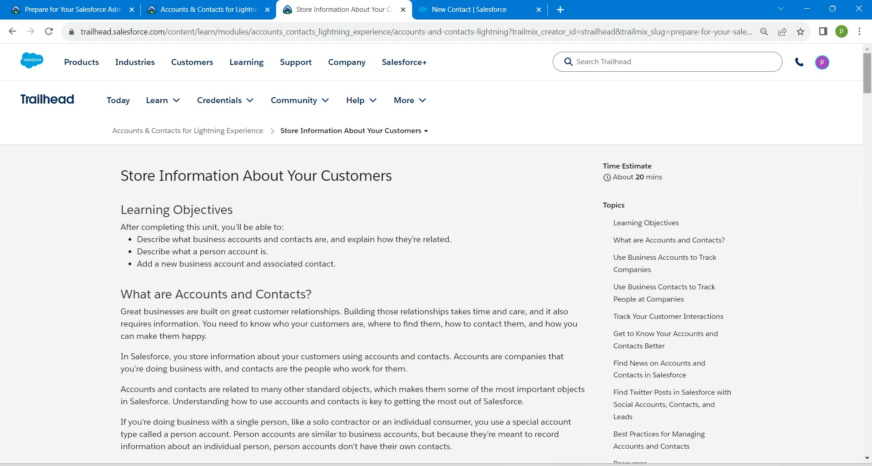
Find the required contact name Maria in the Trailhead challenge requirements
{"action": "scroll", "scroll_direction": "down", "scroll_amount": 3}
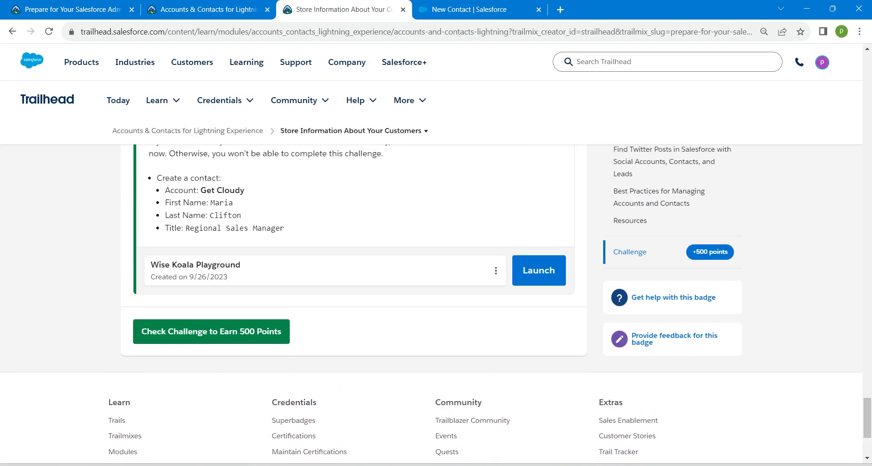
{"action": "double_click", "coordinate": [221, 202]}
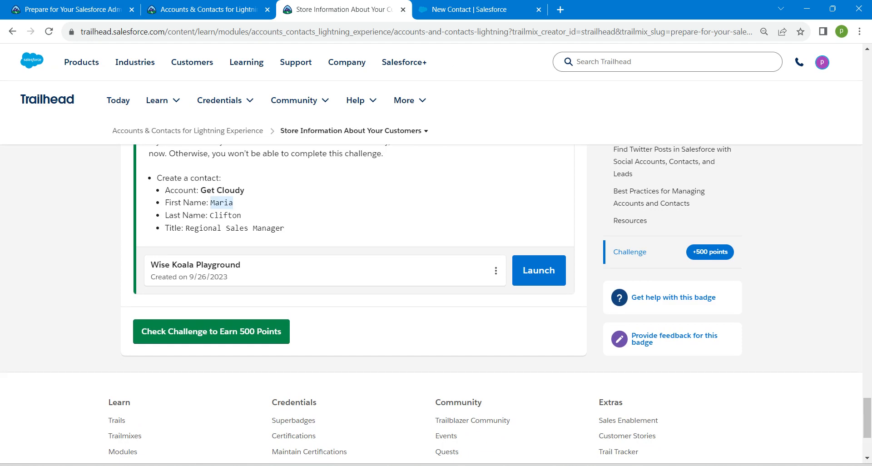
{"action": "left_click", "coordinate": [473, 9]}
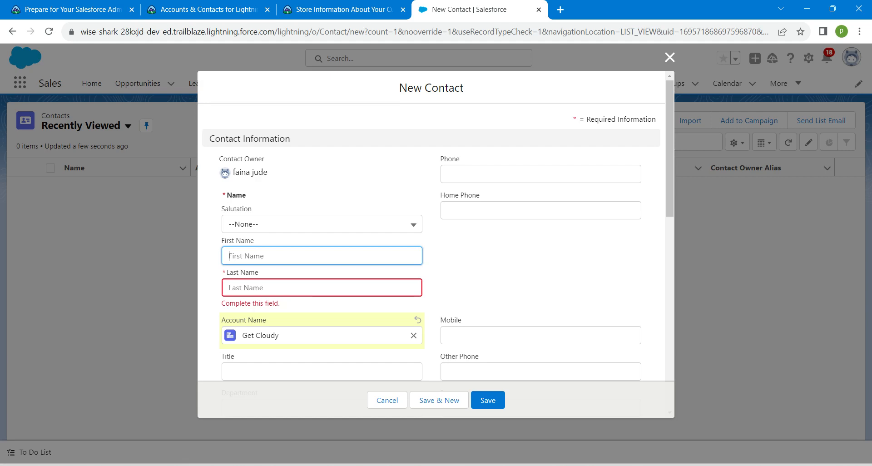
{"action": "type", "text": "Maria"}
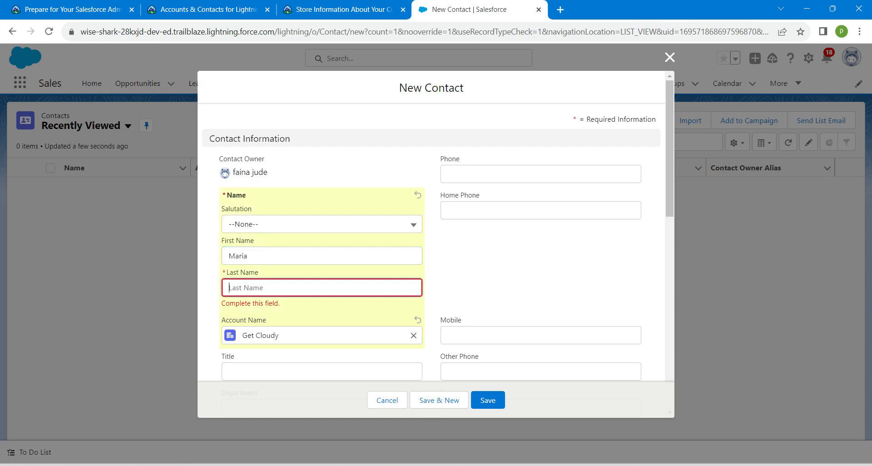
{"action": "left_click", "coordinate": [342, 10]}
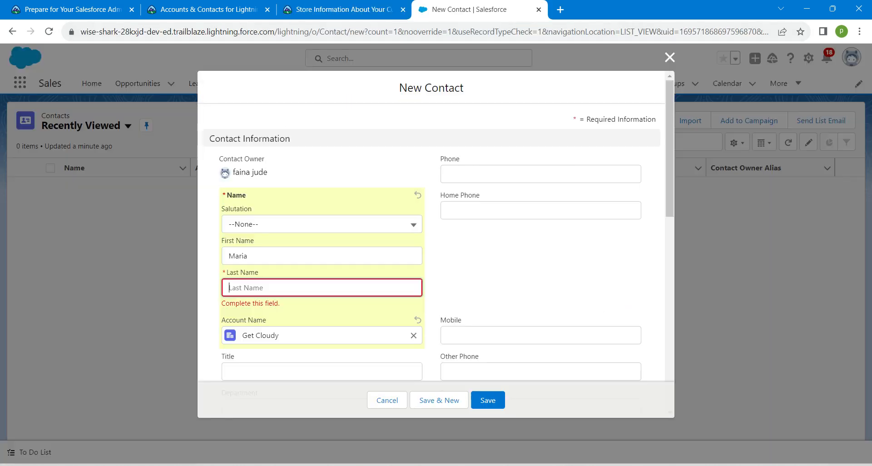
{"action": "type", "text": "Clifton"}
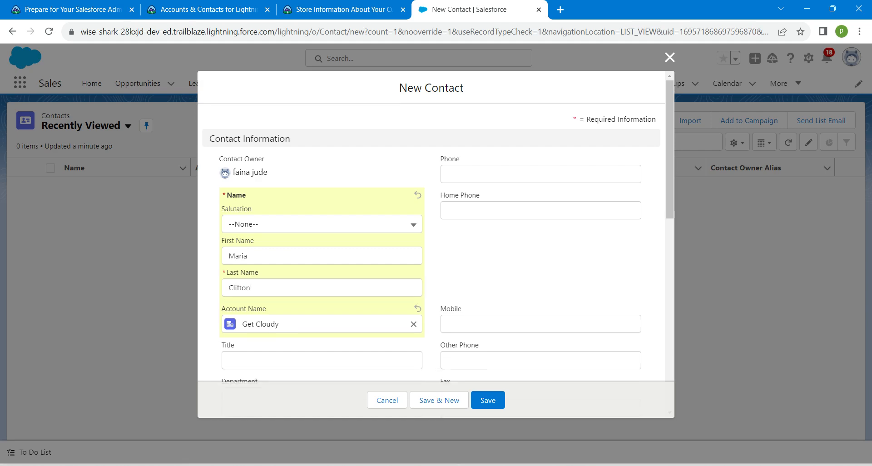
{"action": "left_click", "coordinate": [322, 304]}
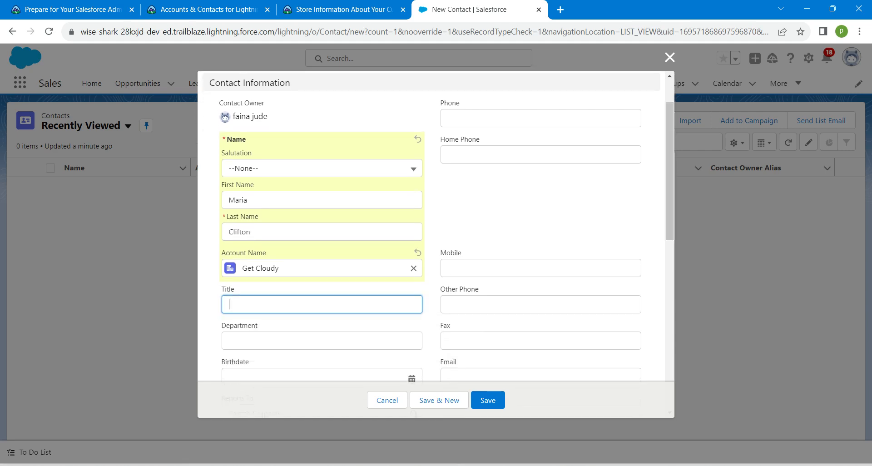
Add the title Regional Sales Manager from the challenge and save the contact
{"action": "left_click", "coordinate": [339, 10]}
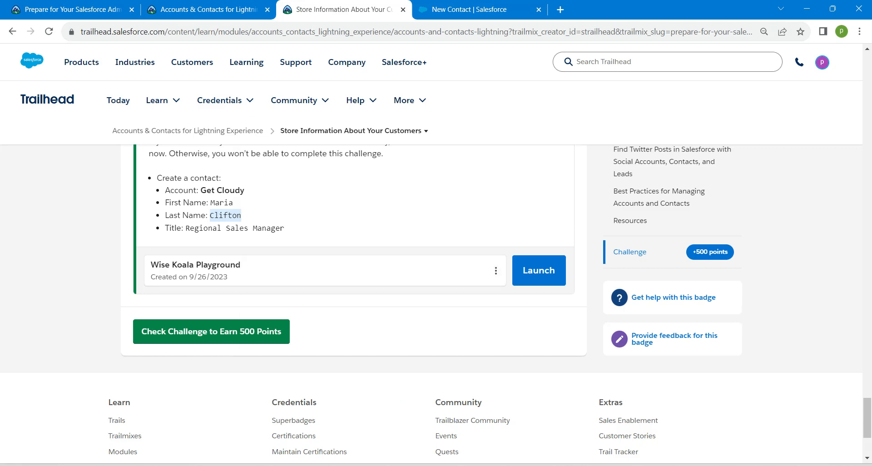
{"action": "double_click", "coordinate": [234, 228]}
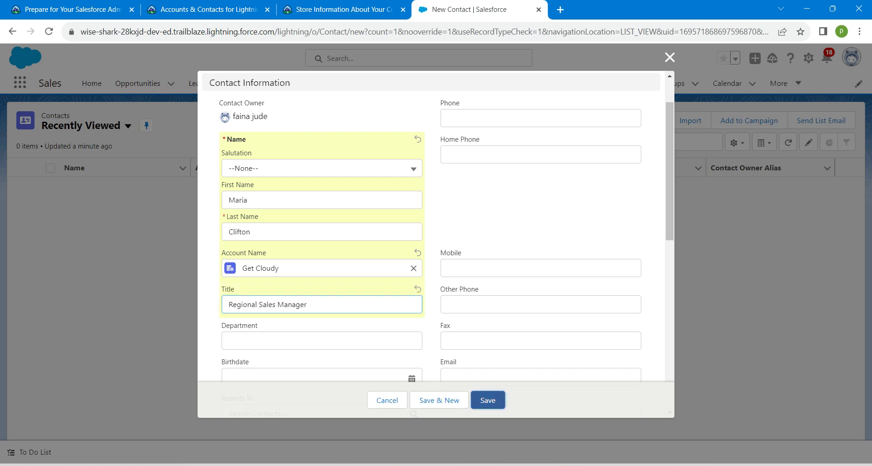
{"action": "left_click", "coordinate": [488, 400]}
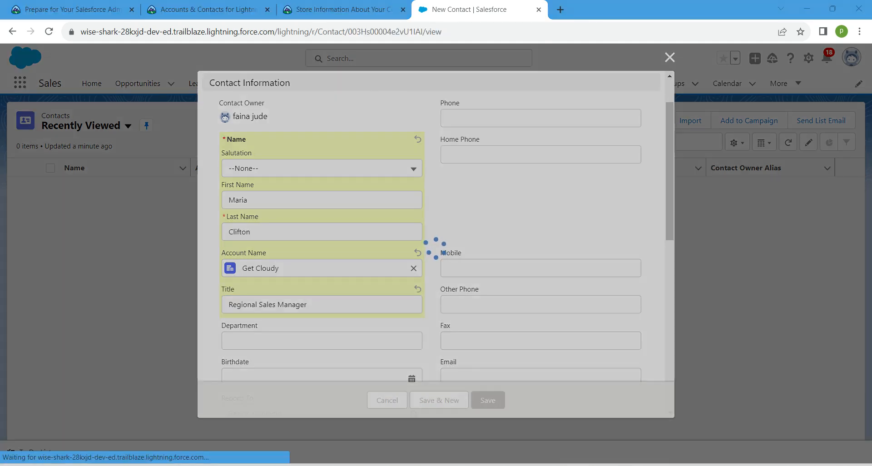
{"action": "left_click", "coordinate": [488, 400]}
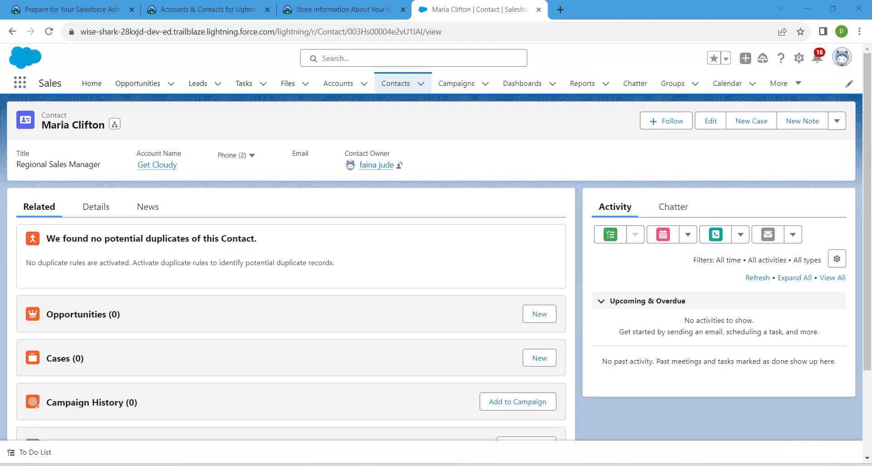
{"action": "left_click", "coordinate": [342, 9]}
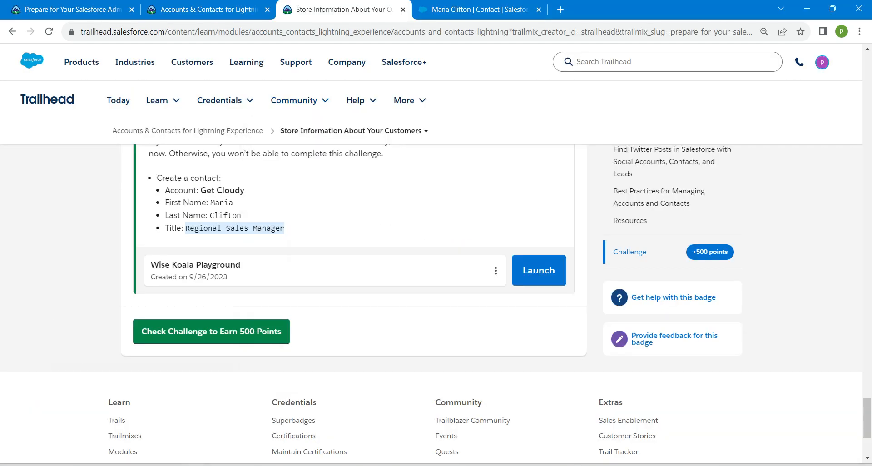
Run the challenge check to earn the +500 points
{"action": "left_click", "coordinate": [211, 332]}
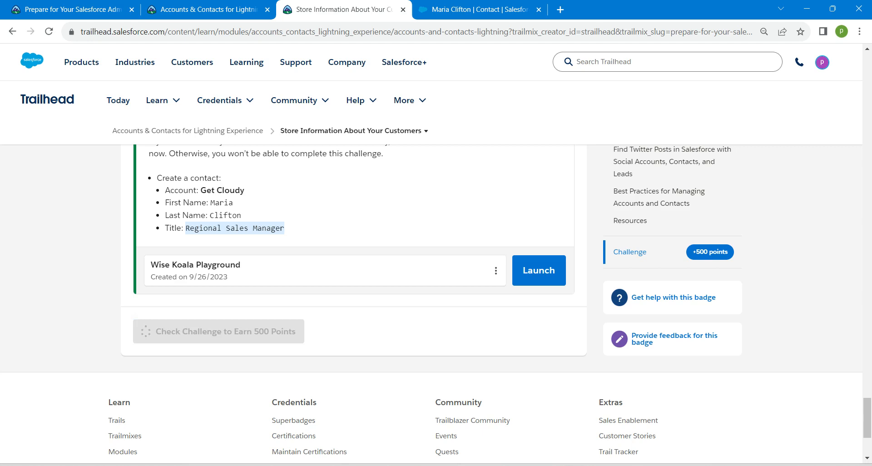
{"action": "left_click", "coordinate": [219, 330]}
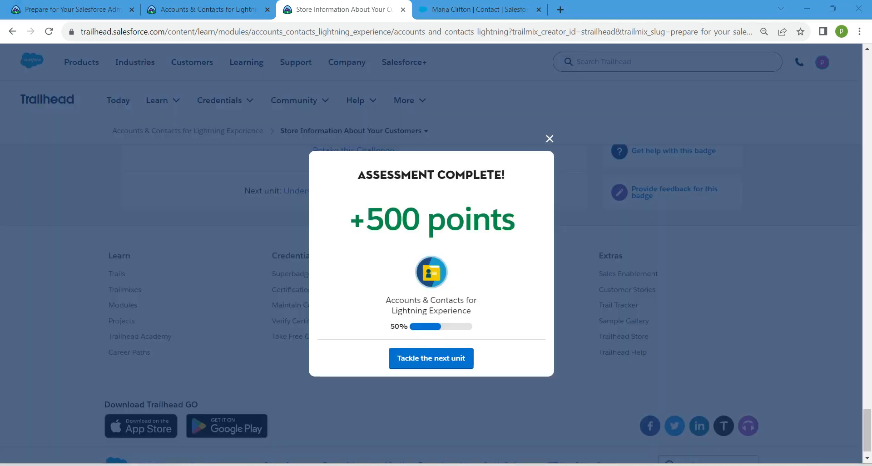